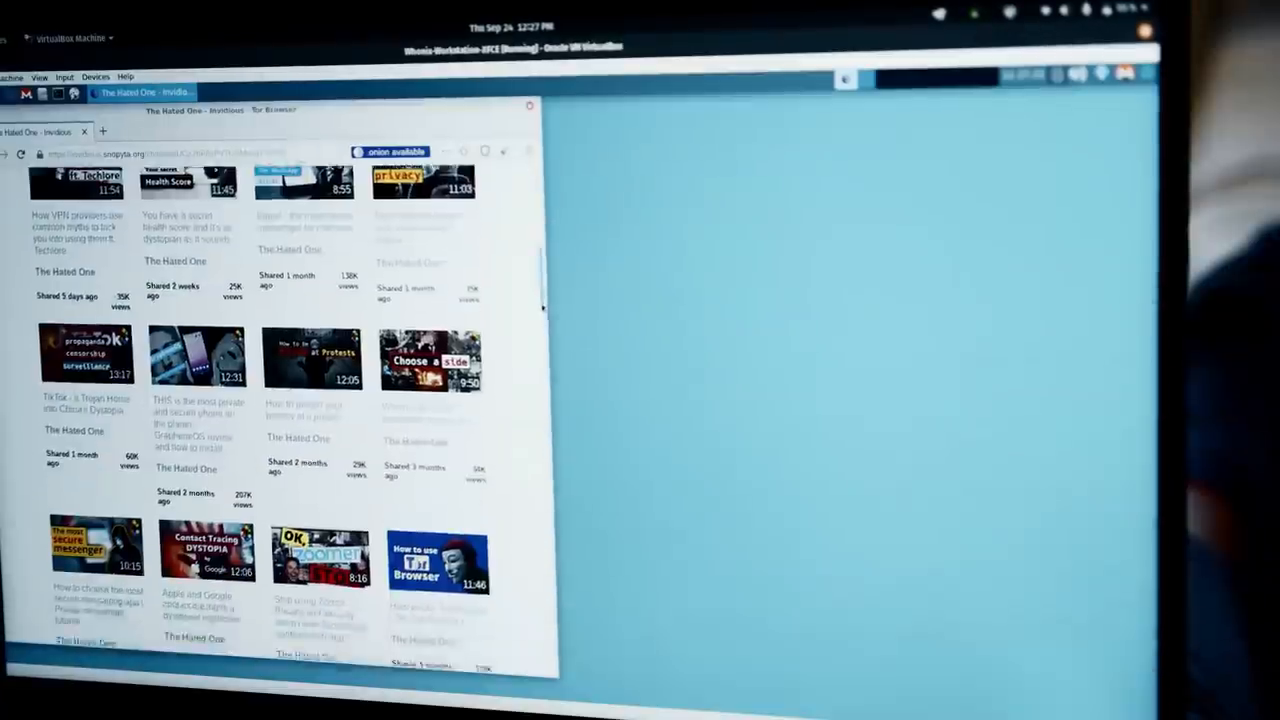
# Play the Level1 News October 31 2018 'Tesla Gets High' video from the Level1Techs videos page.
pyautogui.scroll(-3)
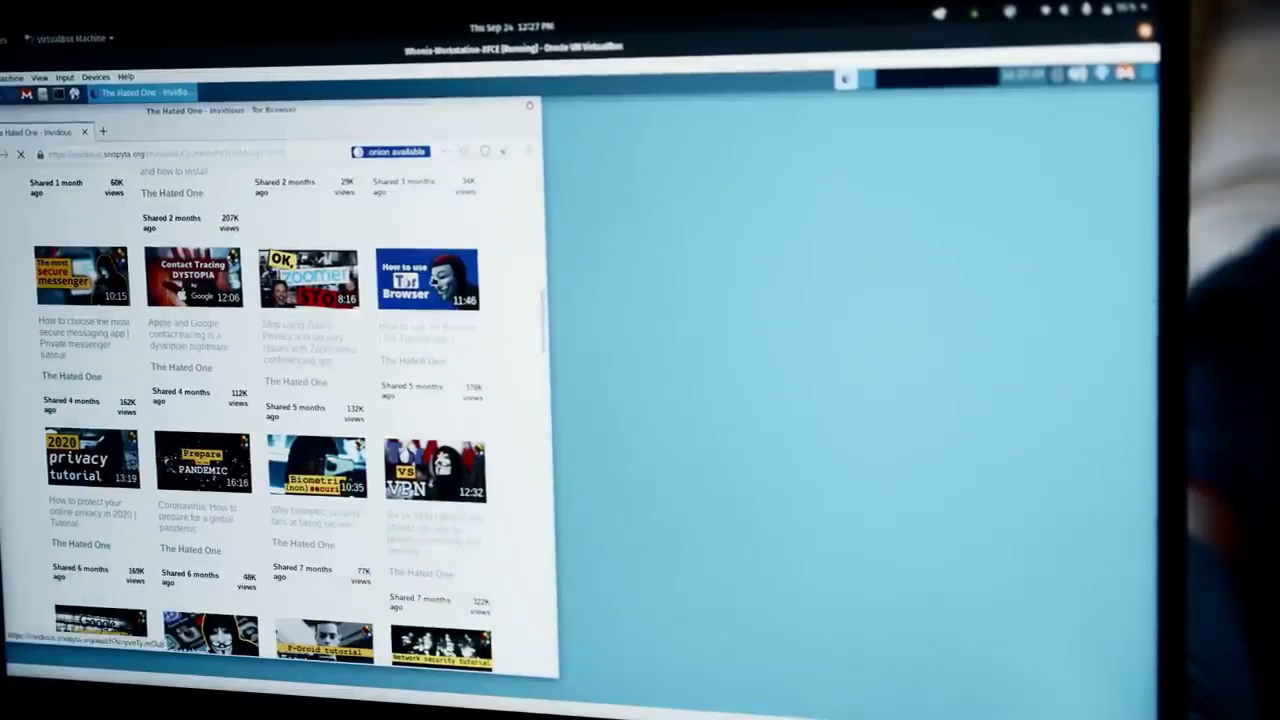
pyautogui.click(427, 277)
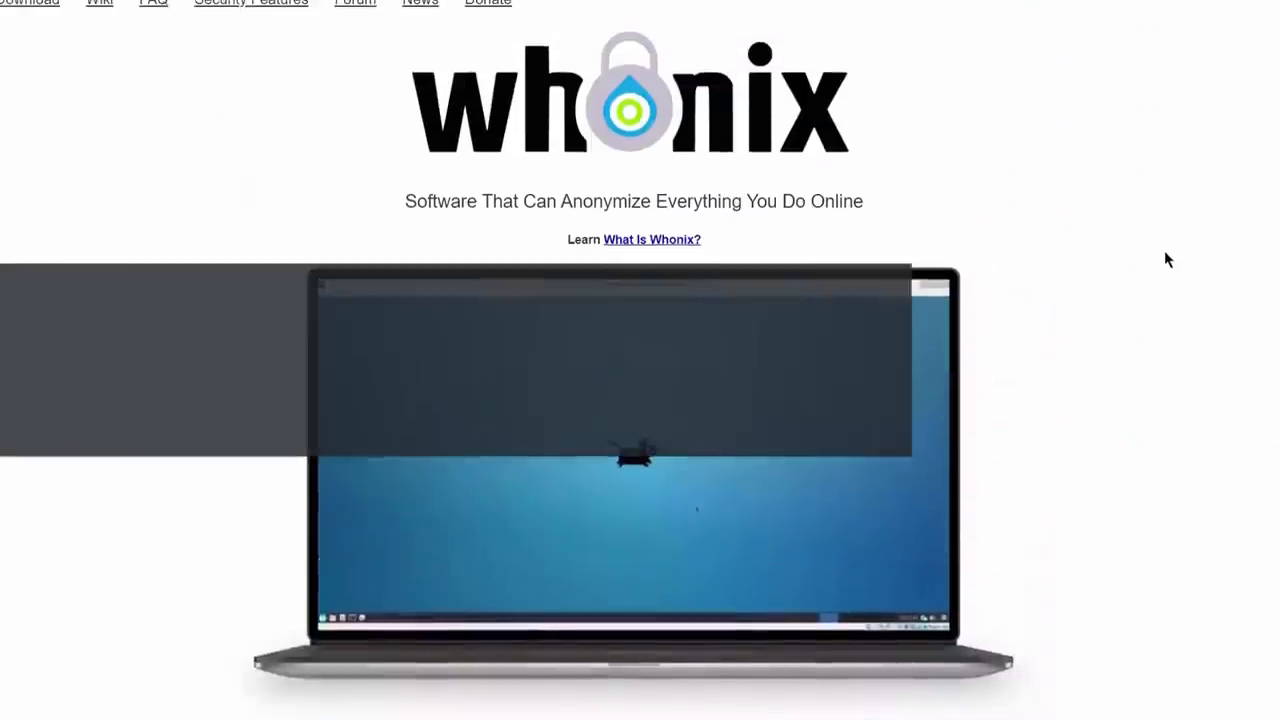
pyautogui.scroll(-3)
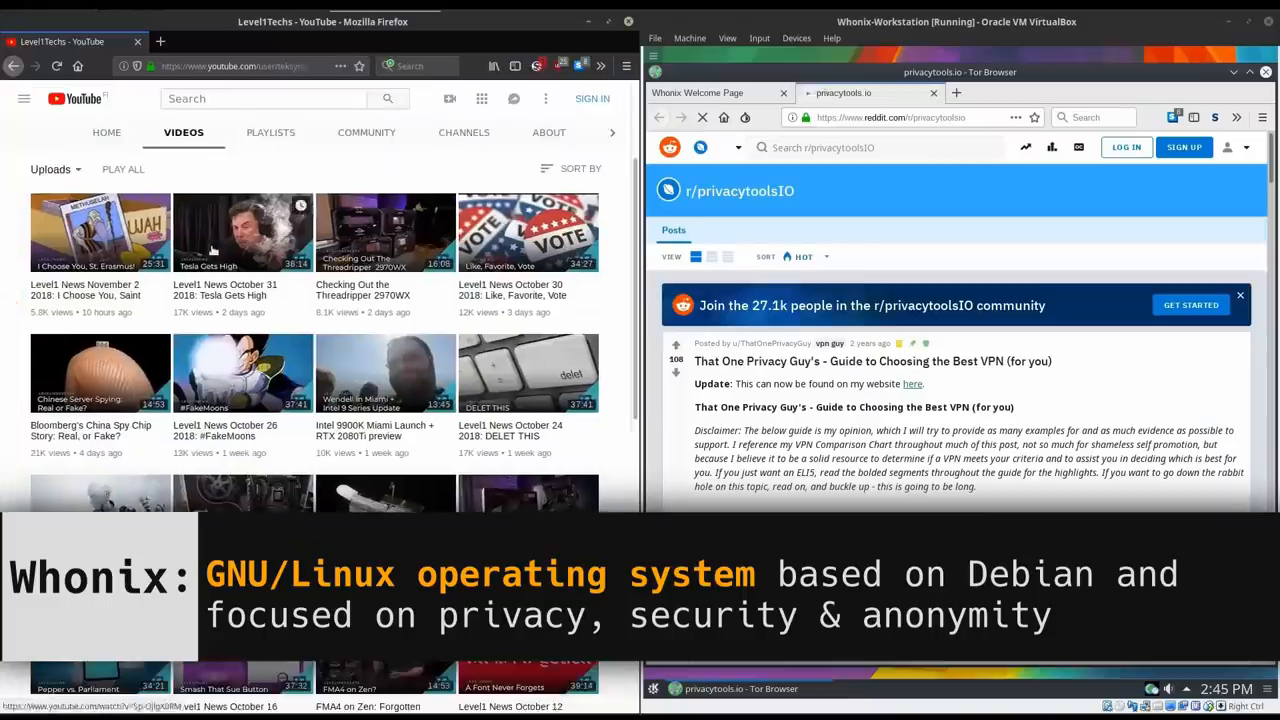
pyautogui.click(243, 233)
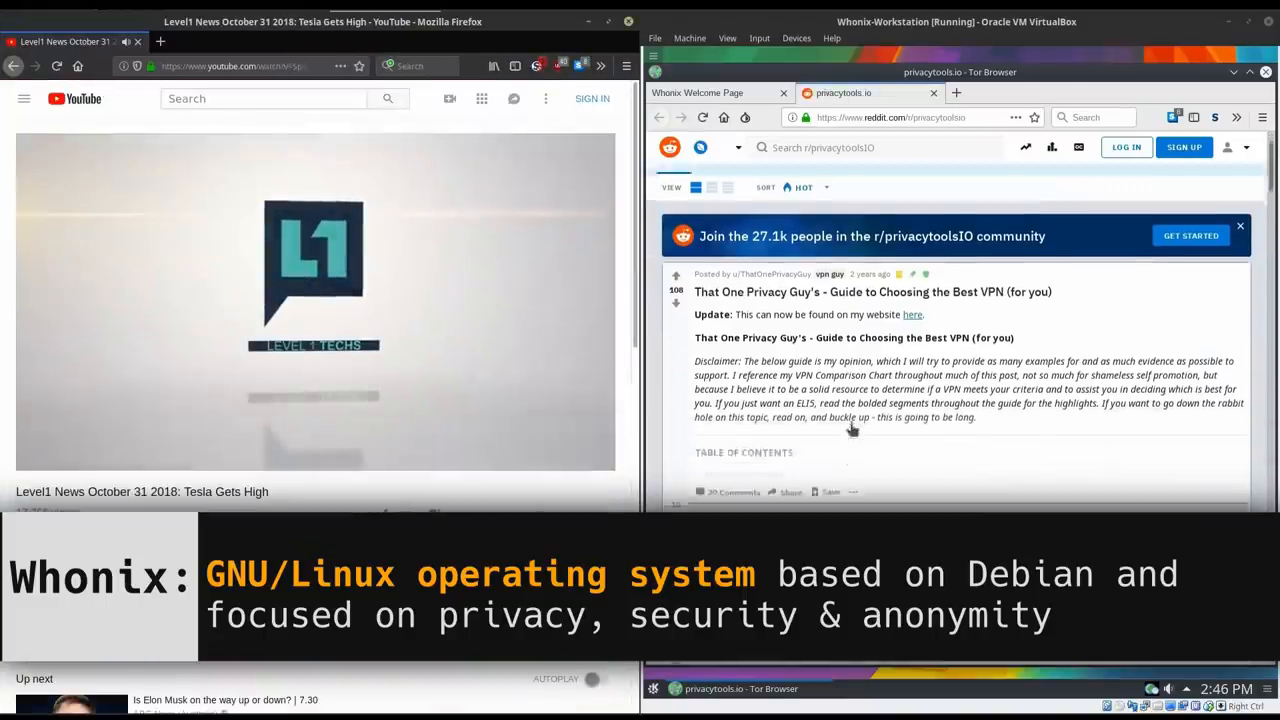